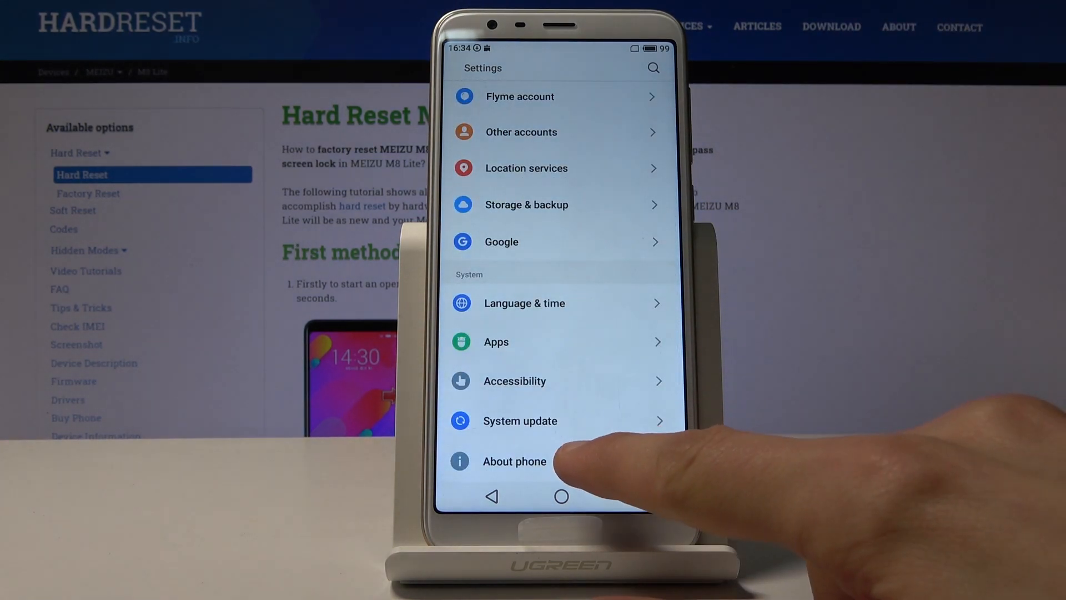
- Open the About phone page showing model, Android version and build number
left_click(514, 461)
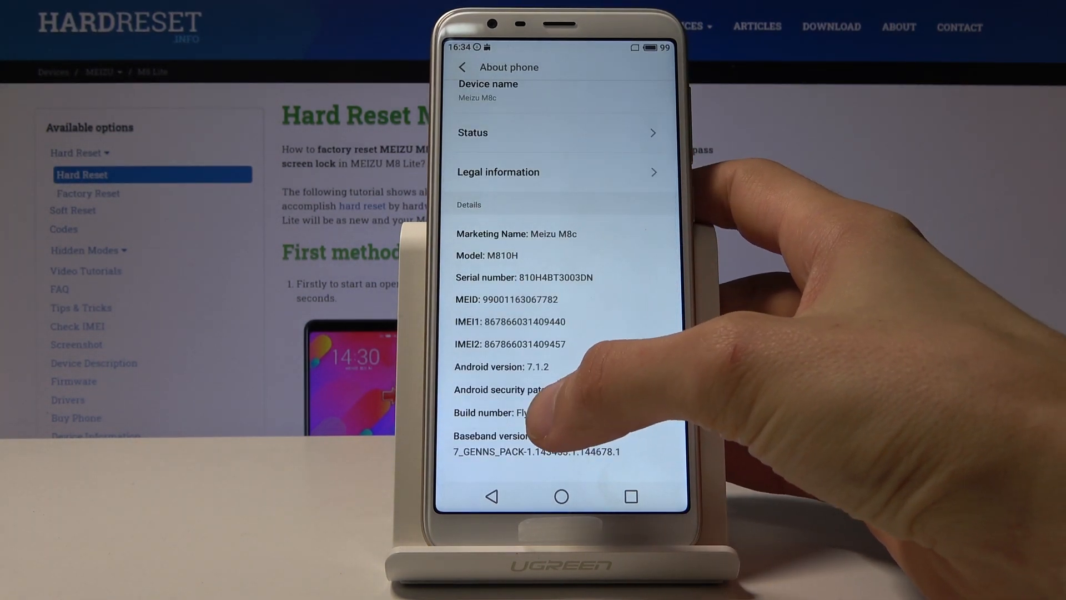
- Tap Build number to unlock developer options, then go back to the Settings list
left_click(506, 413)
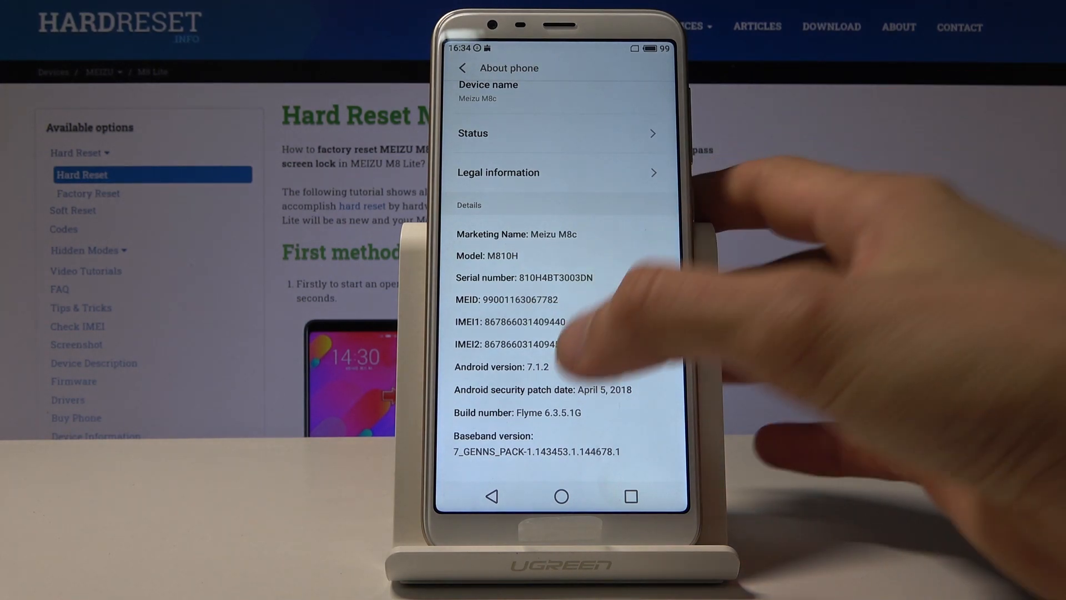
left_click(537, 413)
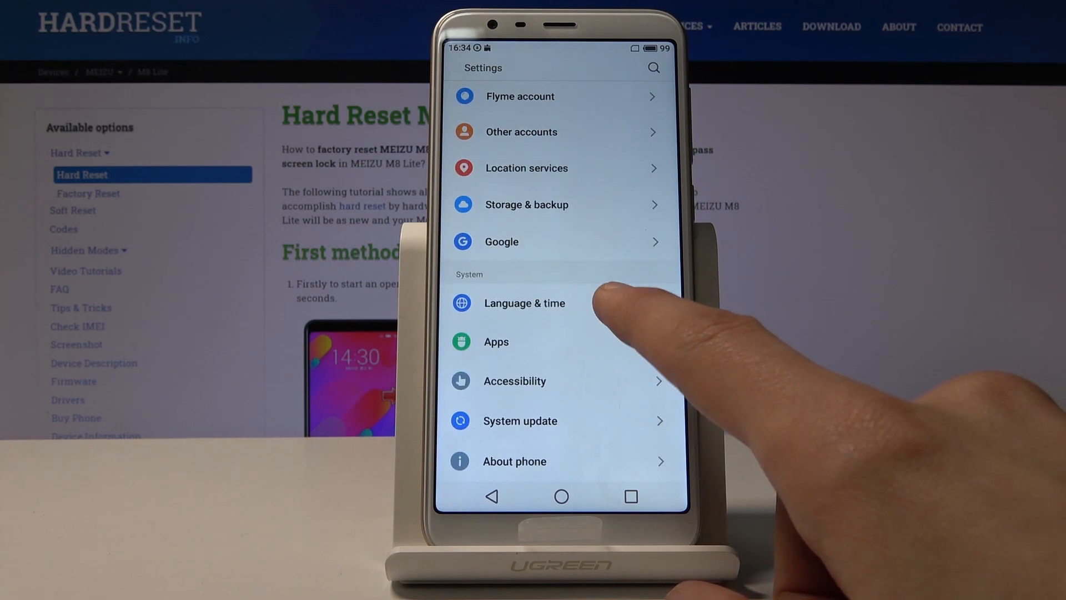
- Start a settings search whose first letter "d" lists display-related suggestions
scroll("up", 3)
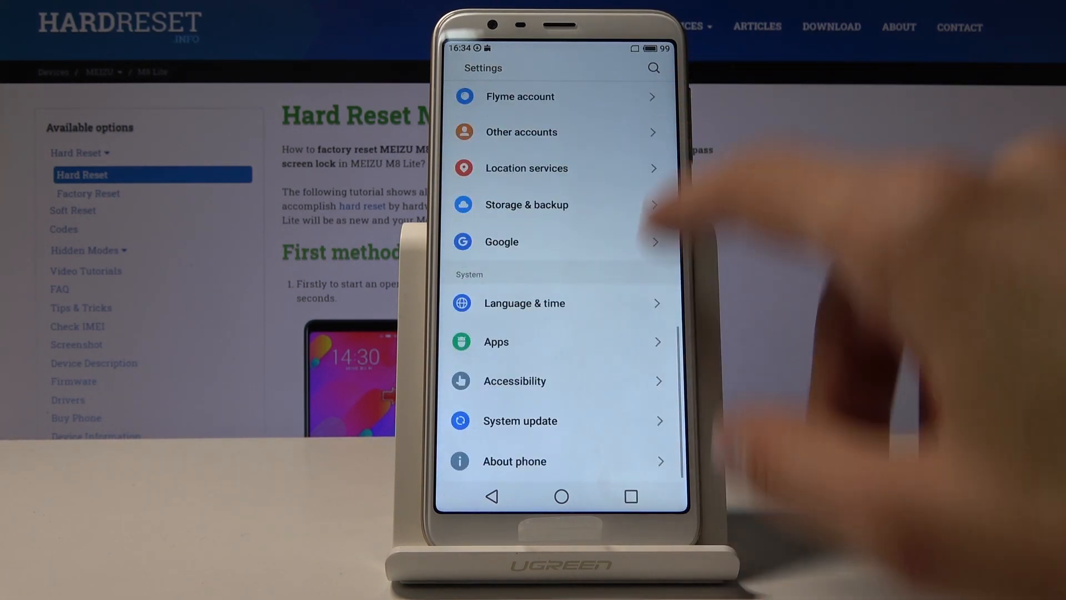
left_click(652, 68)
type("d")
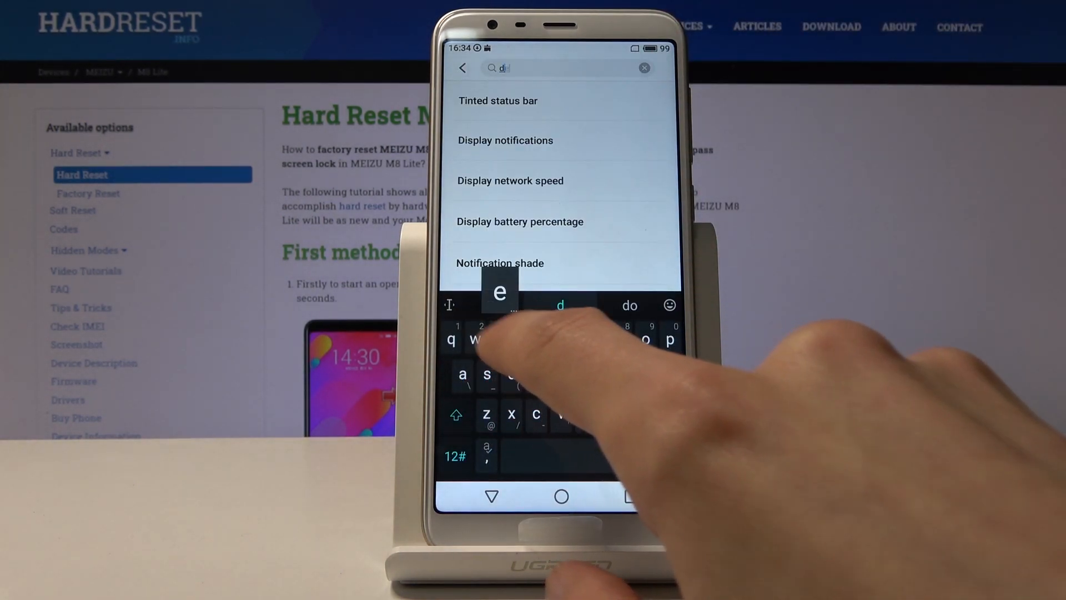
- Search "devel" and follow the Enable developer options result to About phone
type("evel")
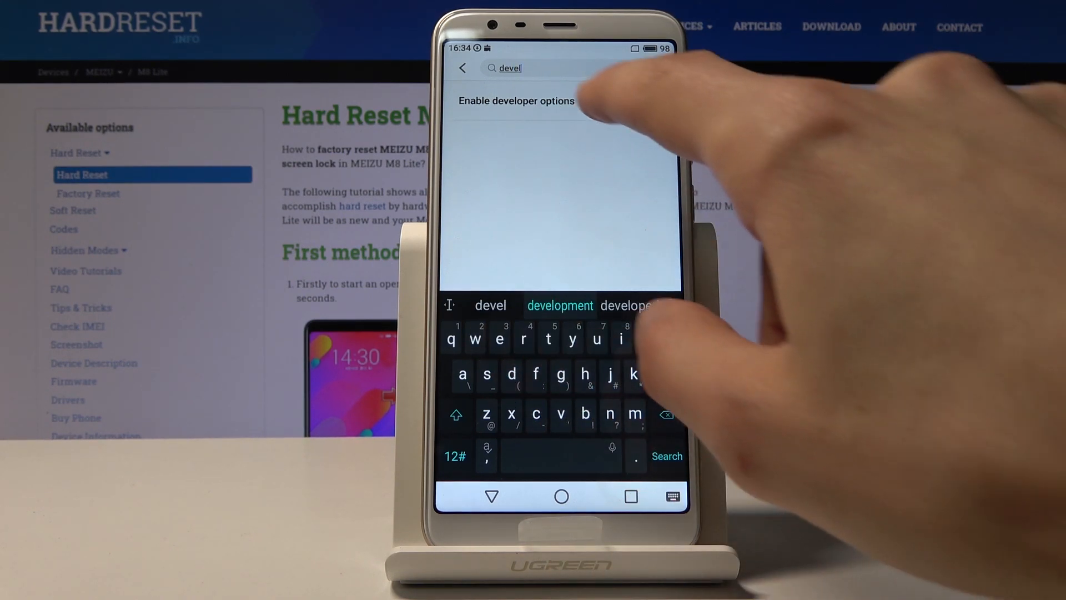
left_click(516, 101)
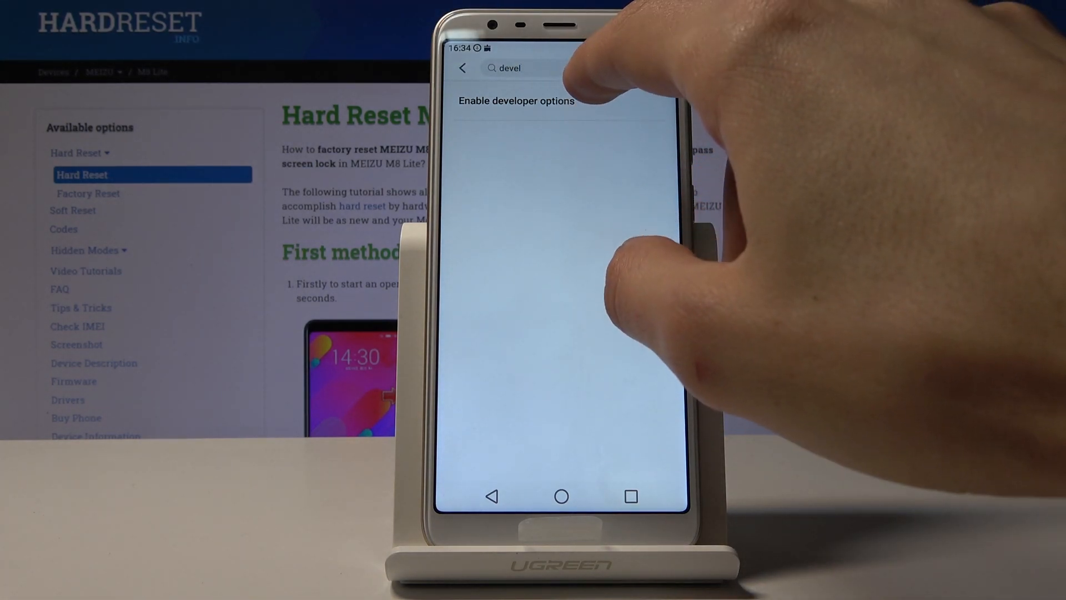
left_click(462, 67)
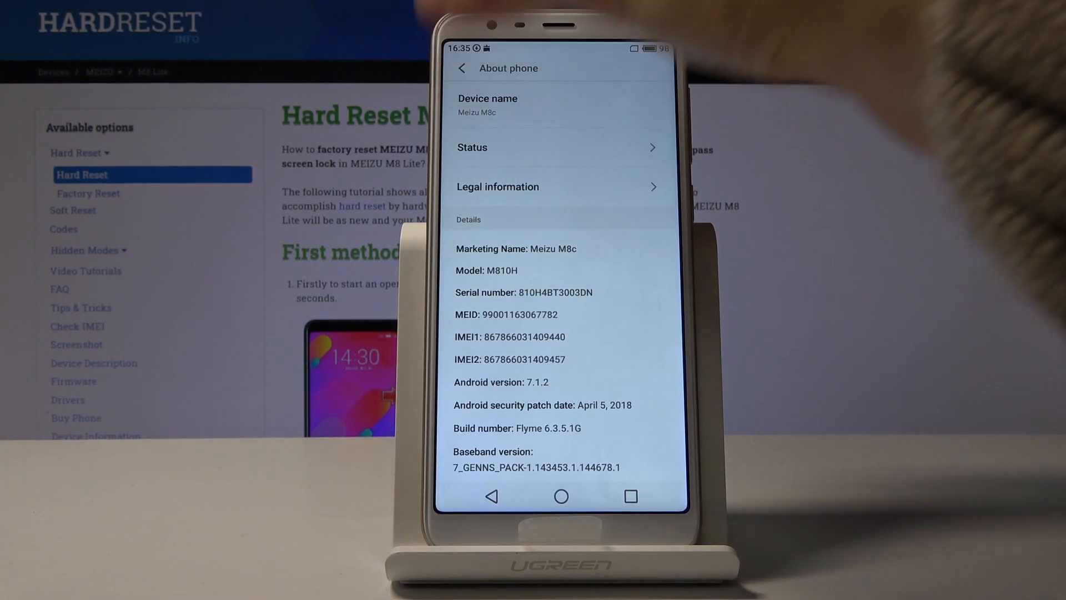
- Return to Accessibility and scroll to the new Developer options entry under System
left_click(462, 68)
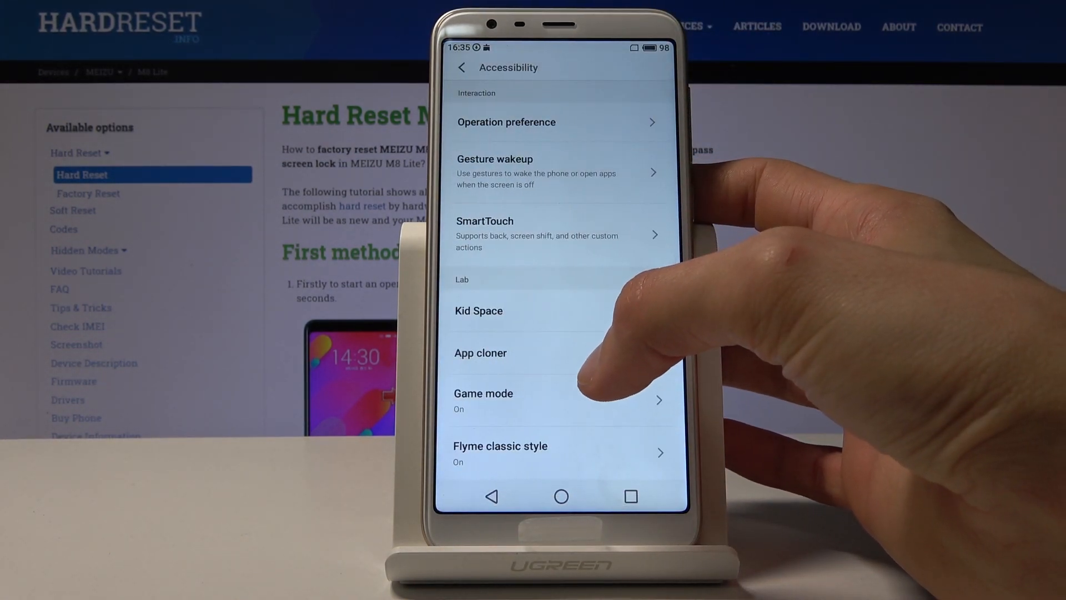
scroll("up", 3)
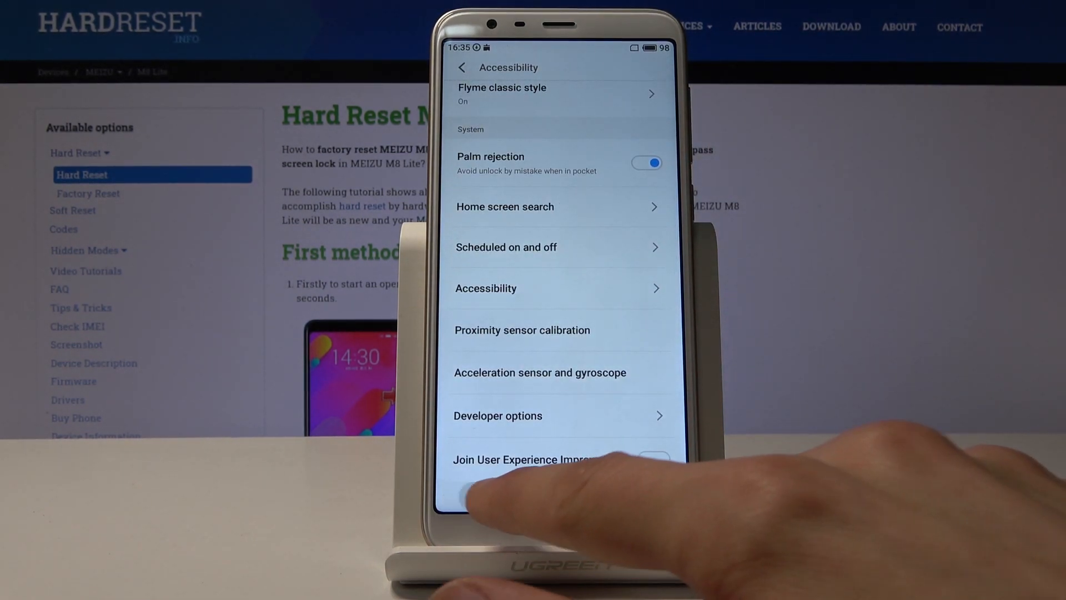
scroll("up", 3)
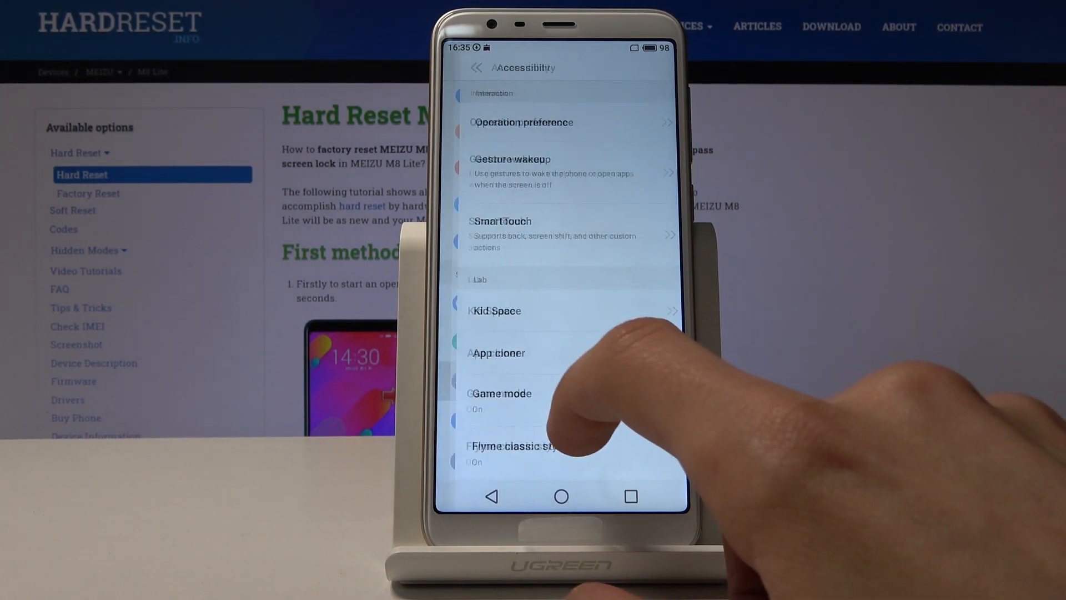
- Enter Developer options and browse down to animation scale and GPU rendering settings
scroll("up", 3)
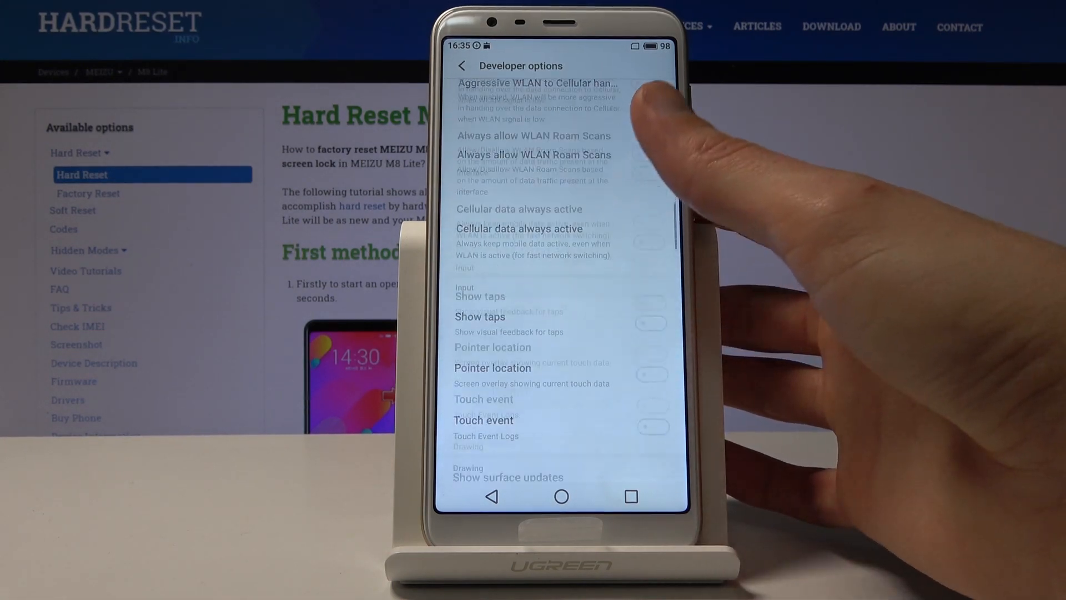
scroll("down", 3)
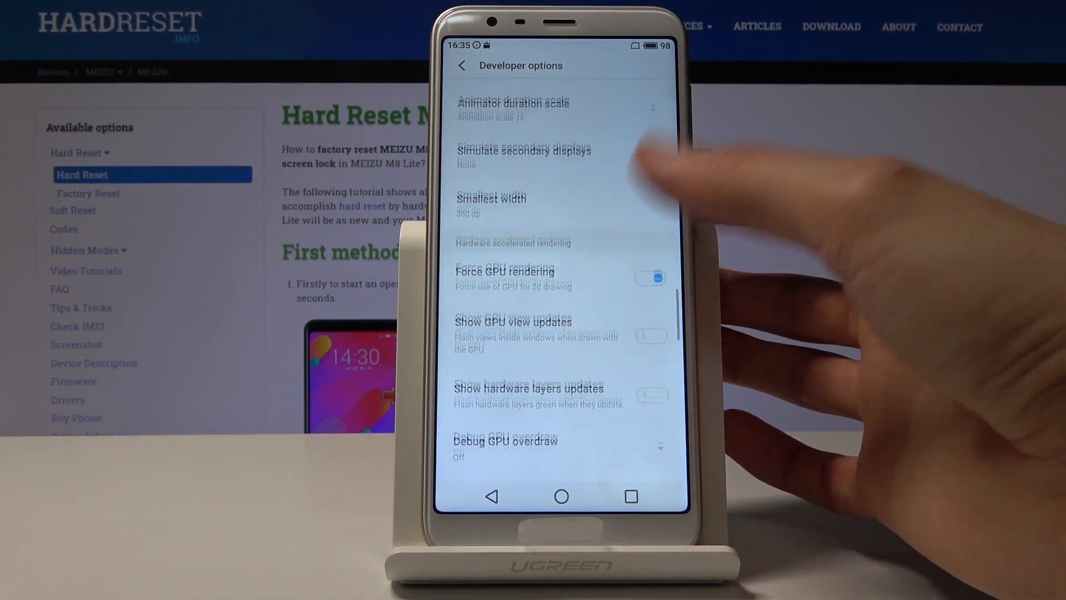
scroll("down", 3)
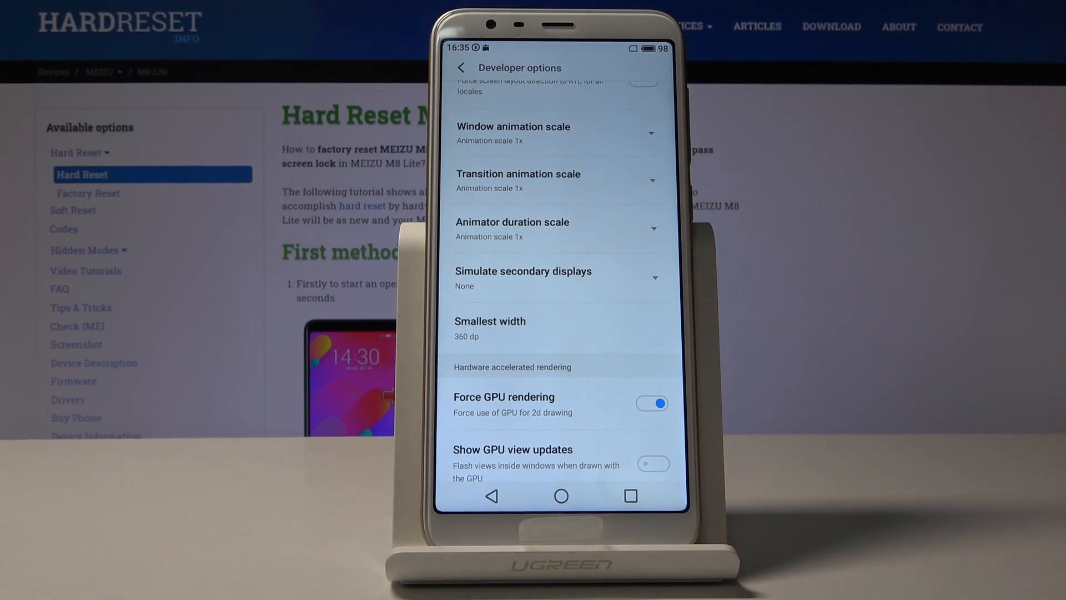
- Scroll Developer options back to its top toggle, then return to the home screen
scroll("up", 3)
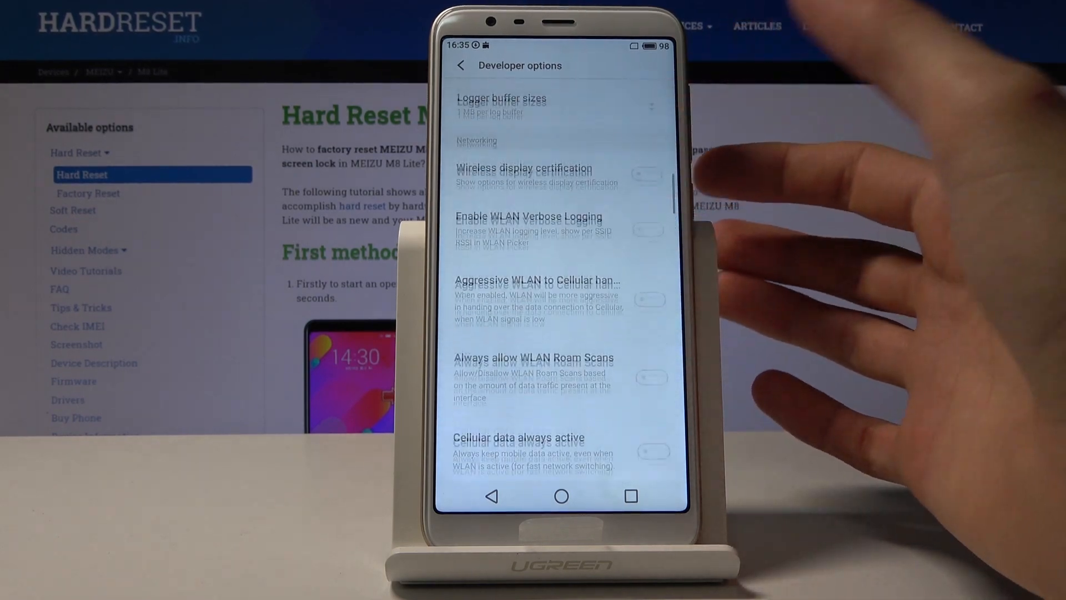
scroll("up", 3)
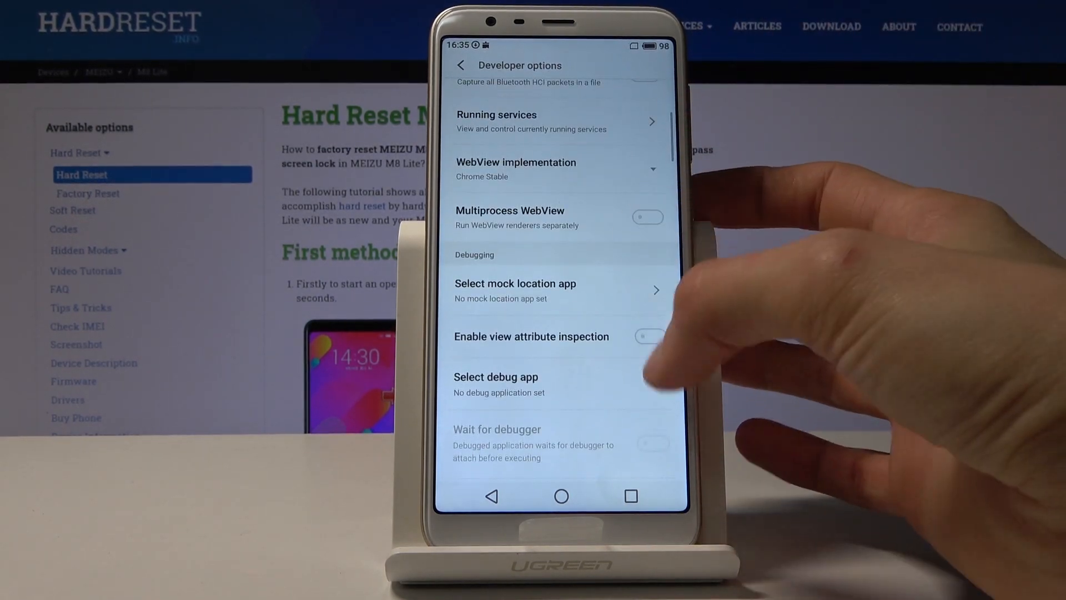
scroll("down", 3)
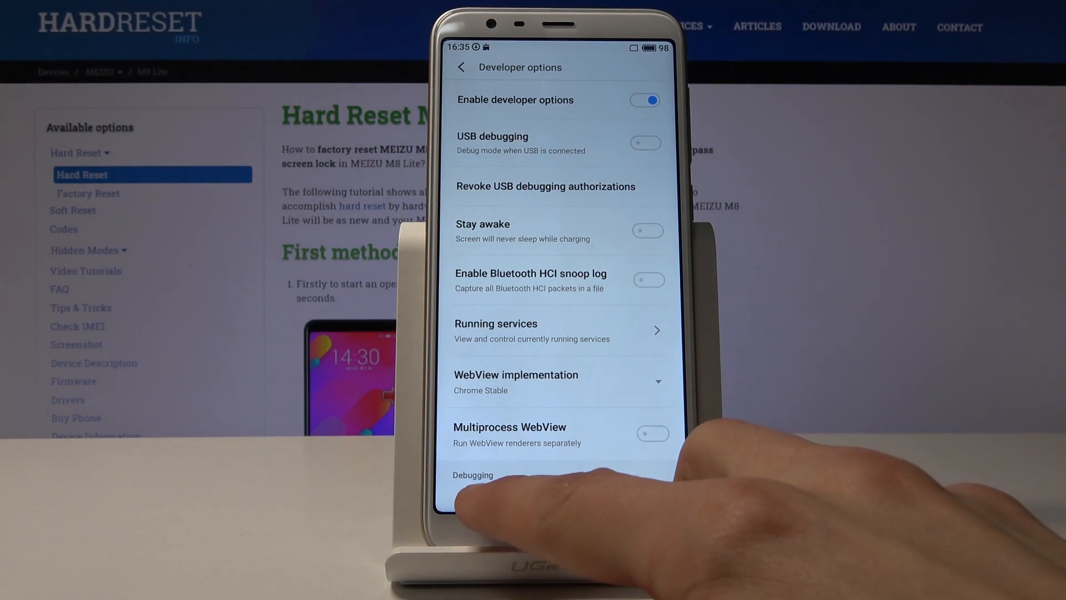
left_click(560, 496)
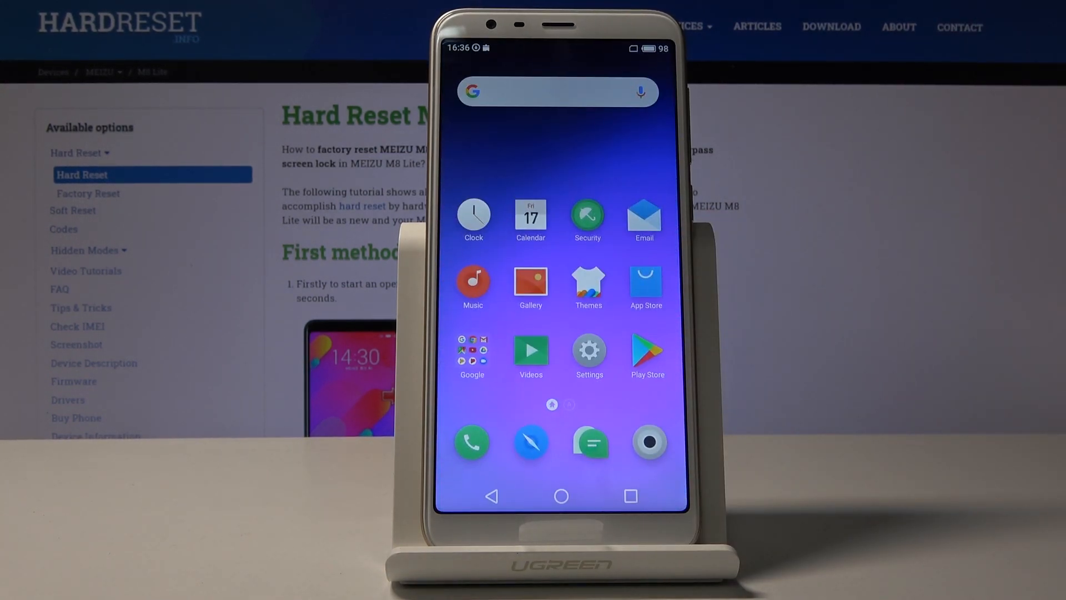